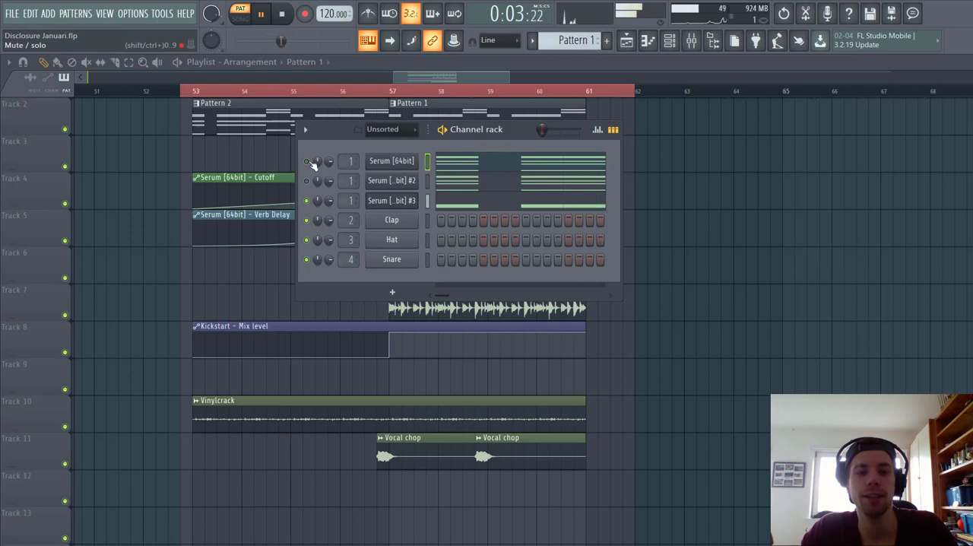
# Bring up the Serum plugin window on the chord channel from the Channel Rack
pyautogui.doubleClick(390, 161)
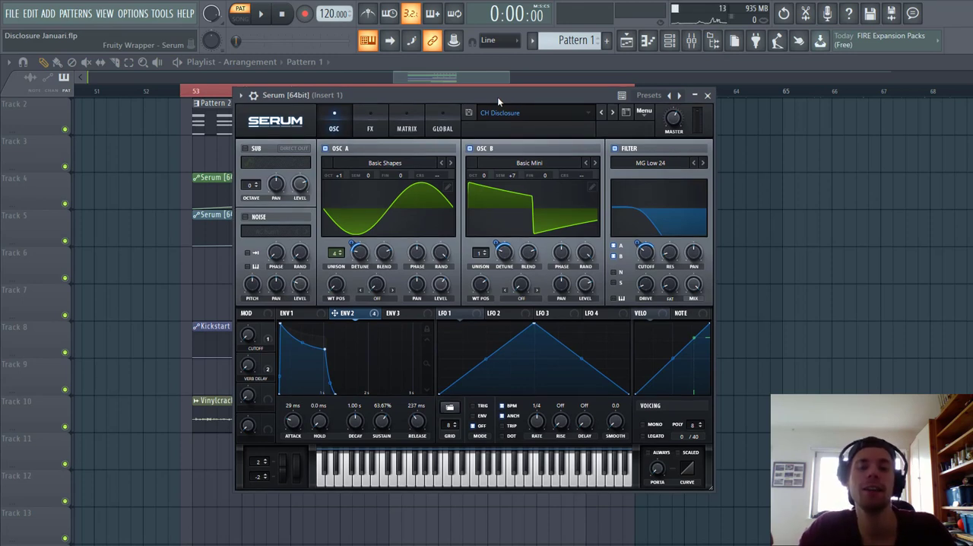
# Reset Serum to the Init preset and load the Analog Basic Shapes wavetable on oscillator A
pyautogui.click(260, 15)
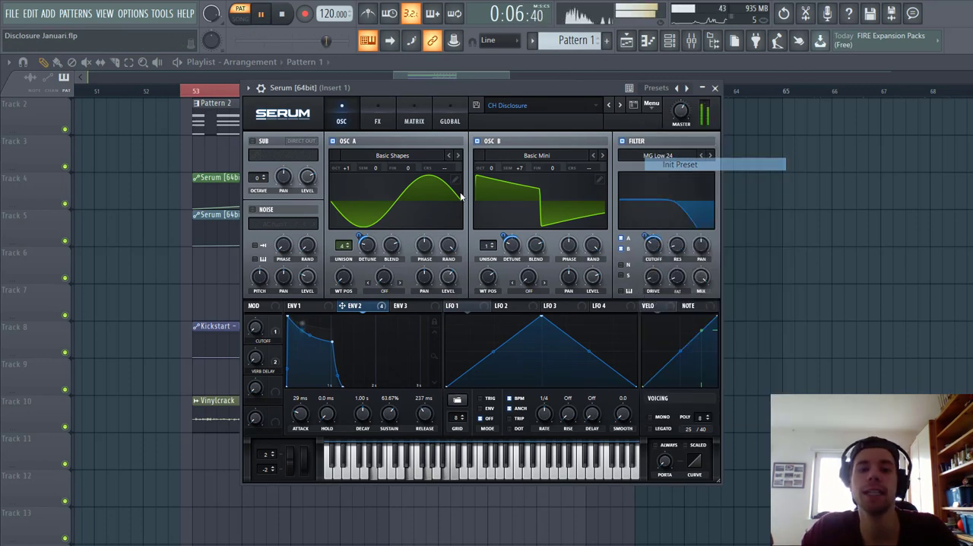
pyautogui.click(392, 155)
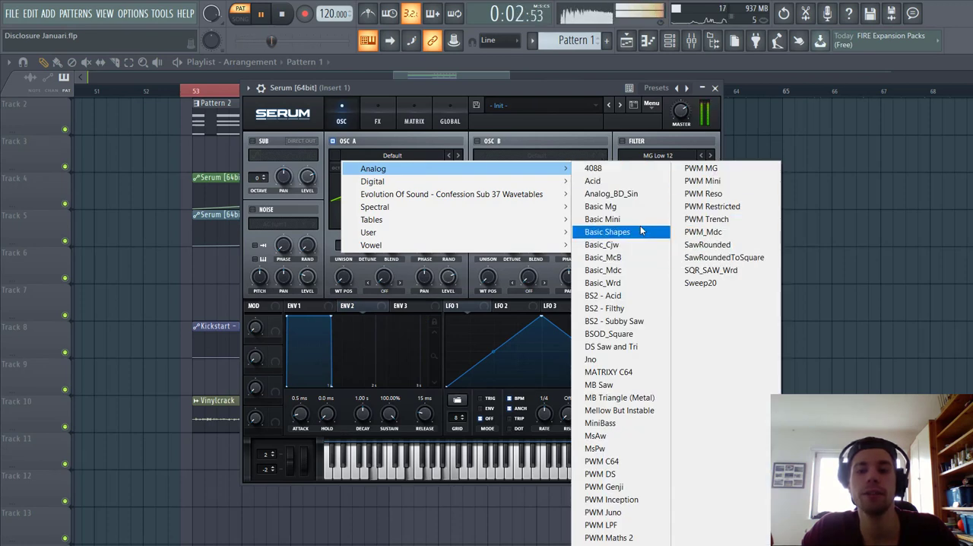
pyautogui.click(607, 231)
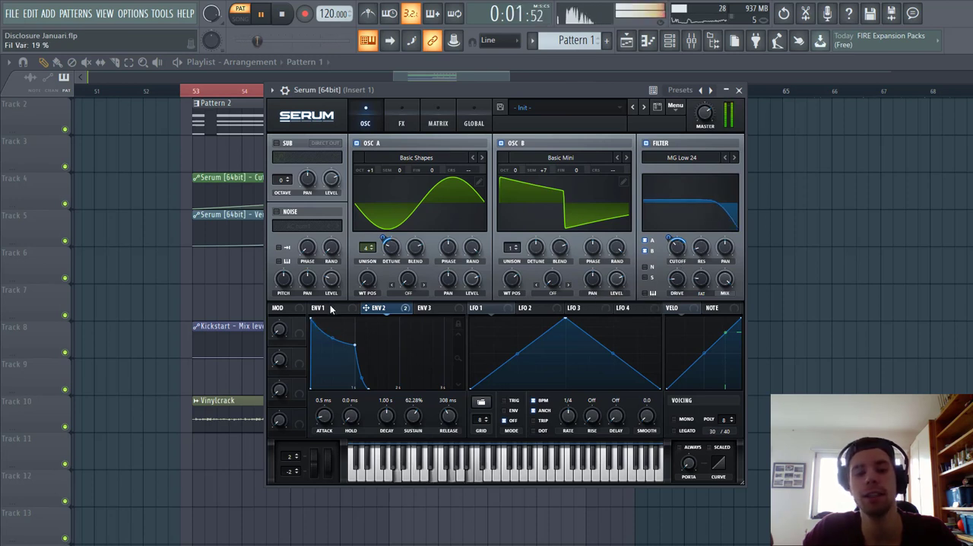
# Raise ENV 1's release to about 308 ms for a longer chord tail
pyautogui.click(320, 307)
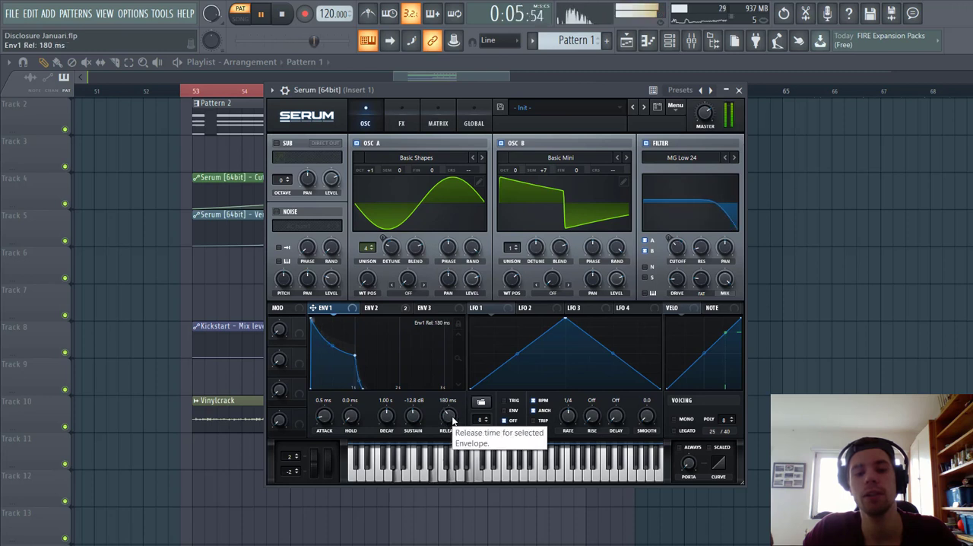
pyautogui.moveTo(449, 417); pyautogui.dragTo(448, 402)
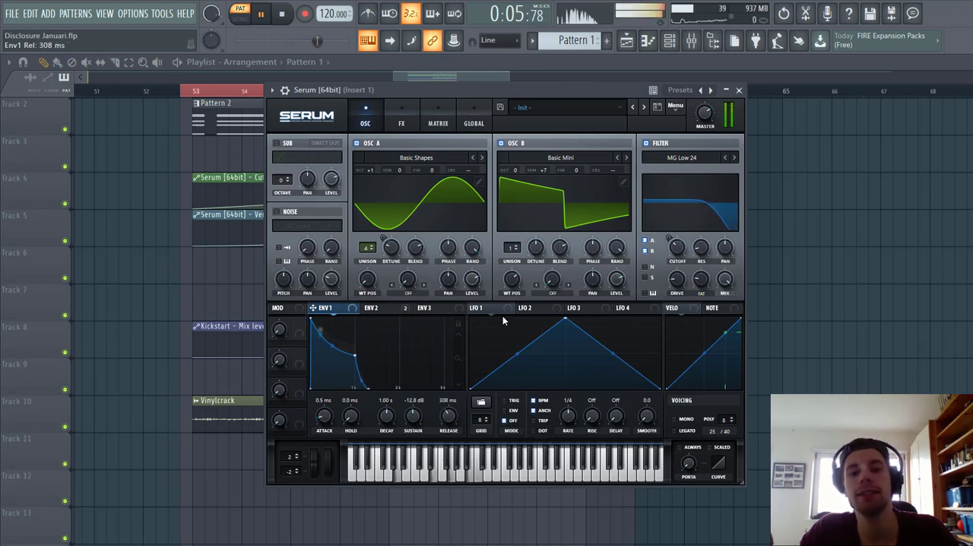
pyautogui.click(478, 308)
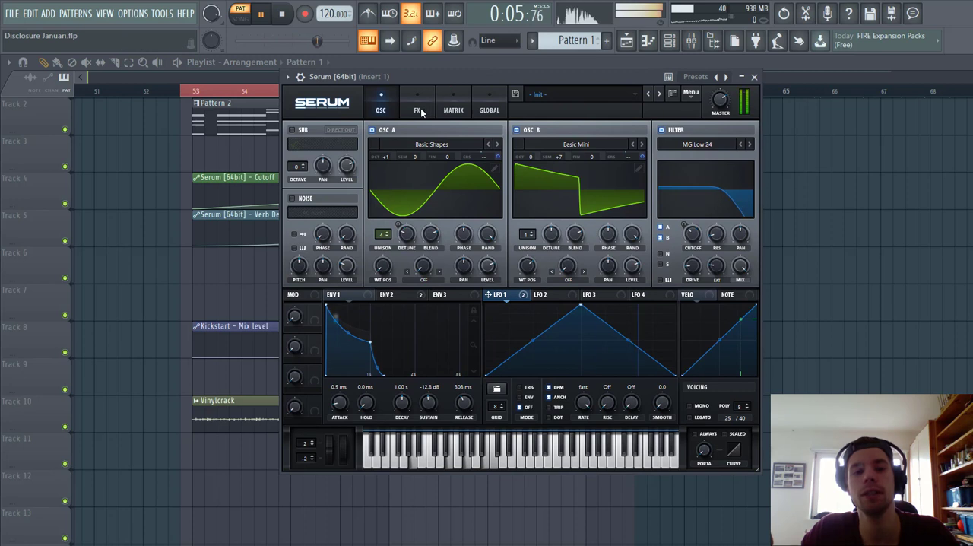
# Enable Hyper/Dimension at about 35% mix and a Downsample distortion with drive near 26%
pyautogui.click(416, 110)
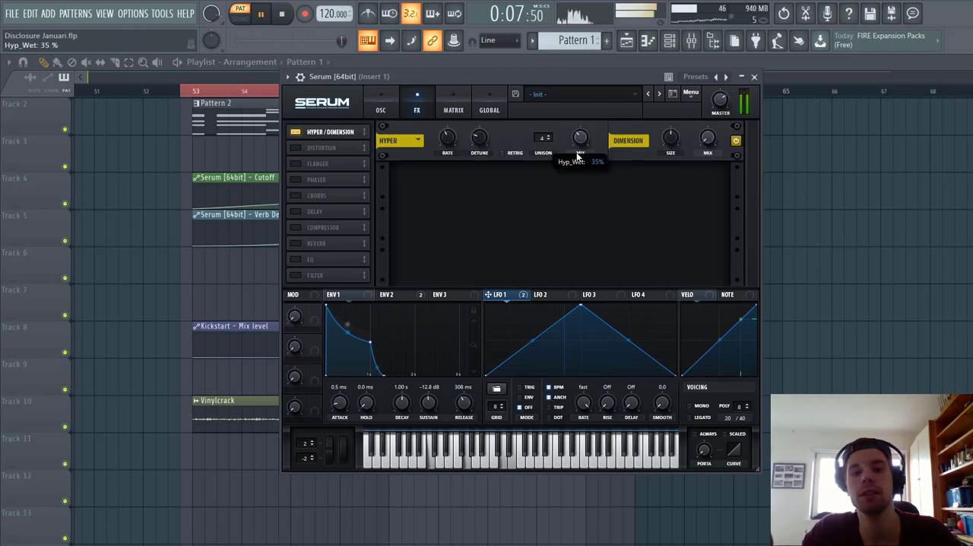
pyautogui.moveTo(580, 139); pyautogui.dragTo(579, 167)
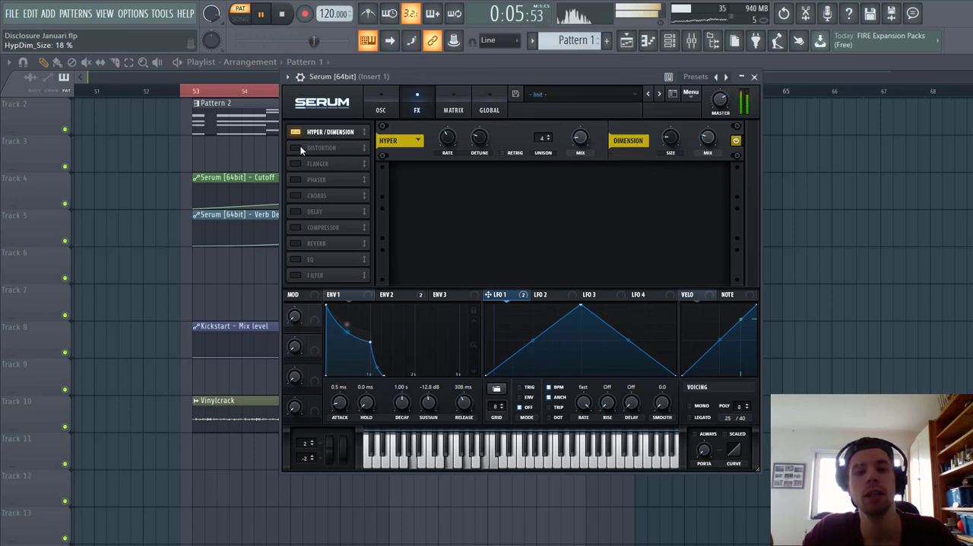
pyautogui.click(295, 147)
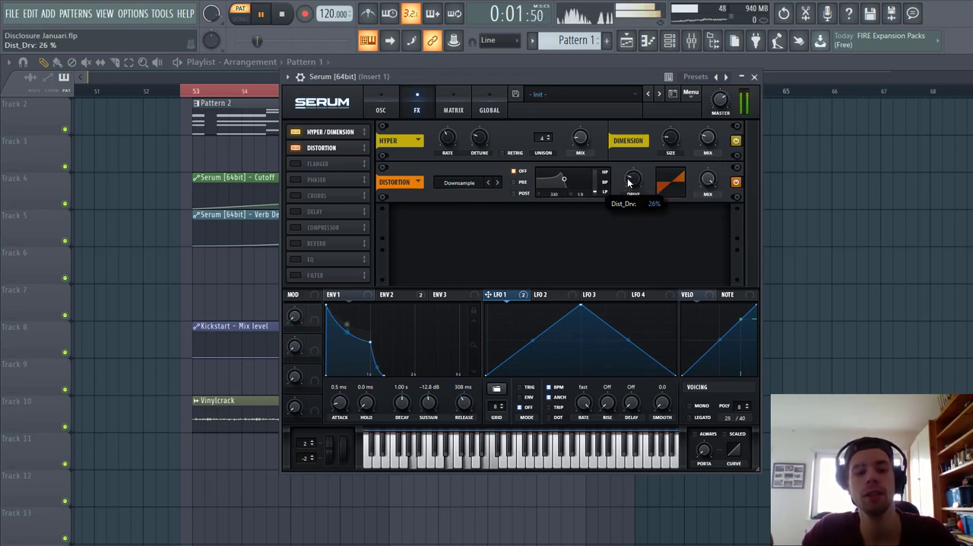
pyautogui.moveTo(632, 181); pyautogui.dragTo(633, 190)
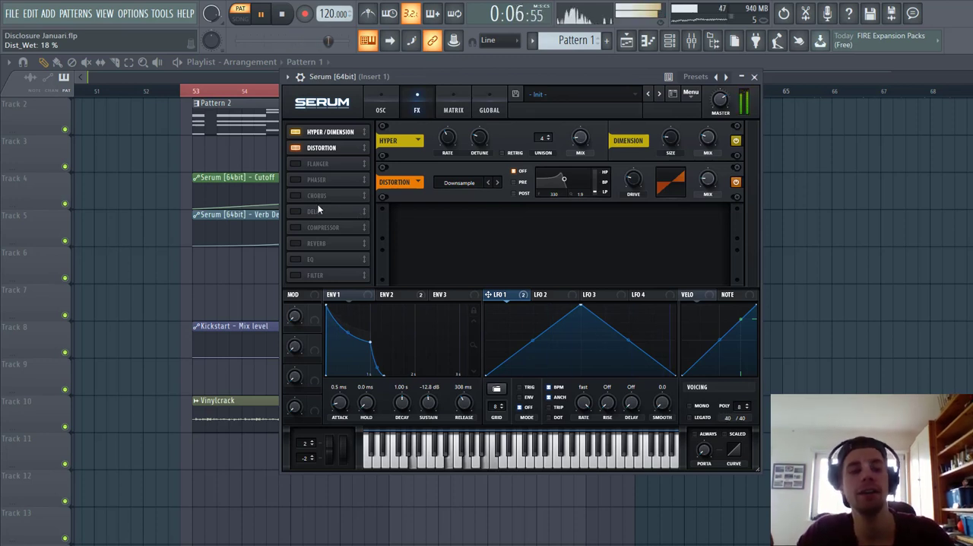
# Add a chorus with mix lowered to about 21%, then enable the EQ module
pyautogui.click(292, 161)
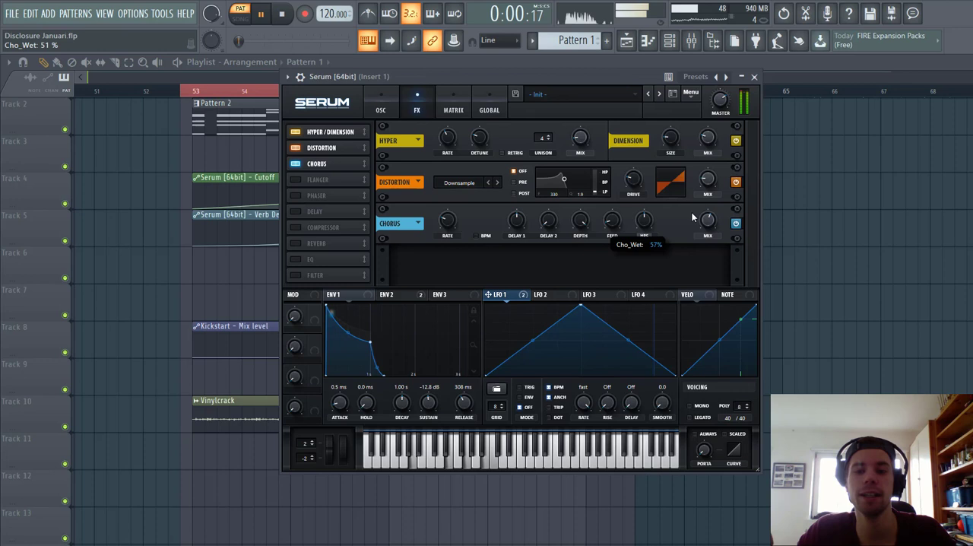
pyautogui.moveTo(707, 221); pyautogui.dragTo(707, 246)
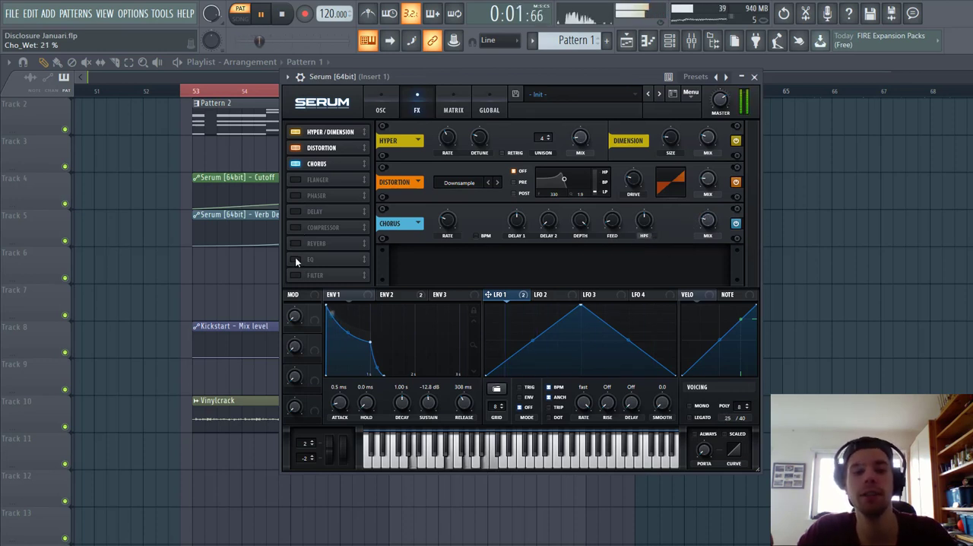
pyautogui.click(303, 179)
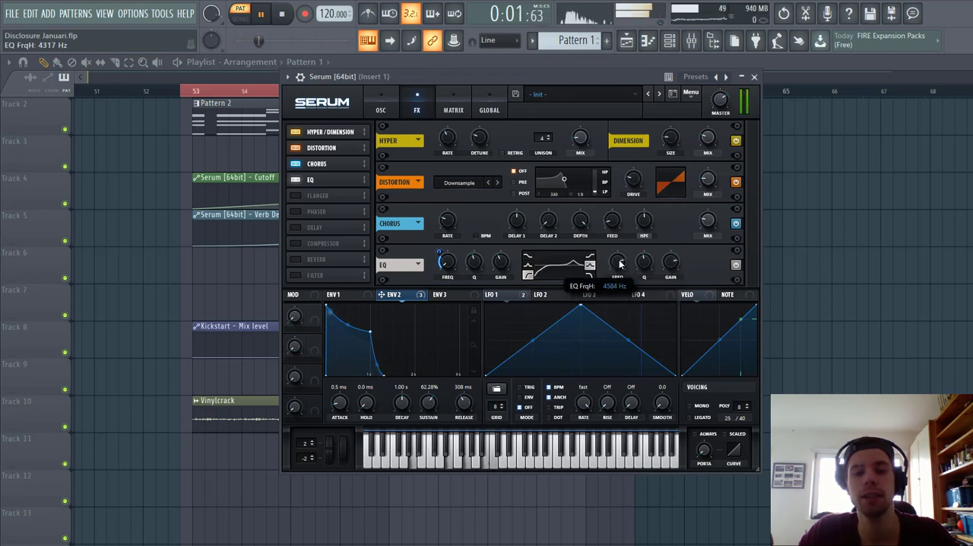
# Shift the EQ band frequency and choose a filter type for the FX filter unit
pyautogui.moveTo(644, 265); pyautogui.dragTo(644, 274)
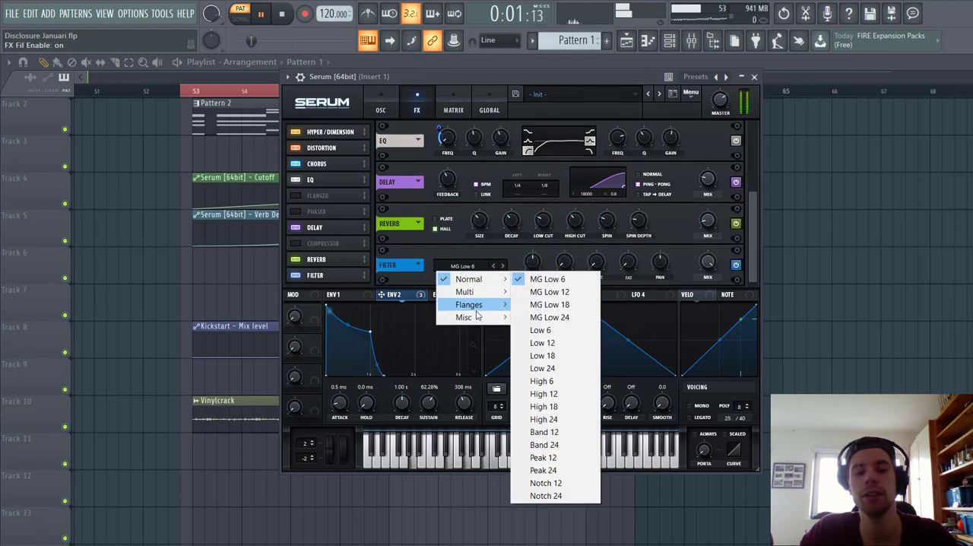
pyautogui.click(468, 304)
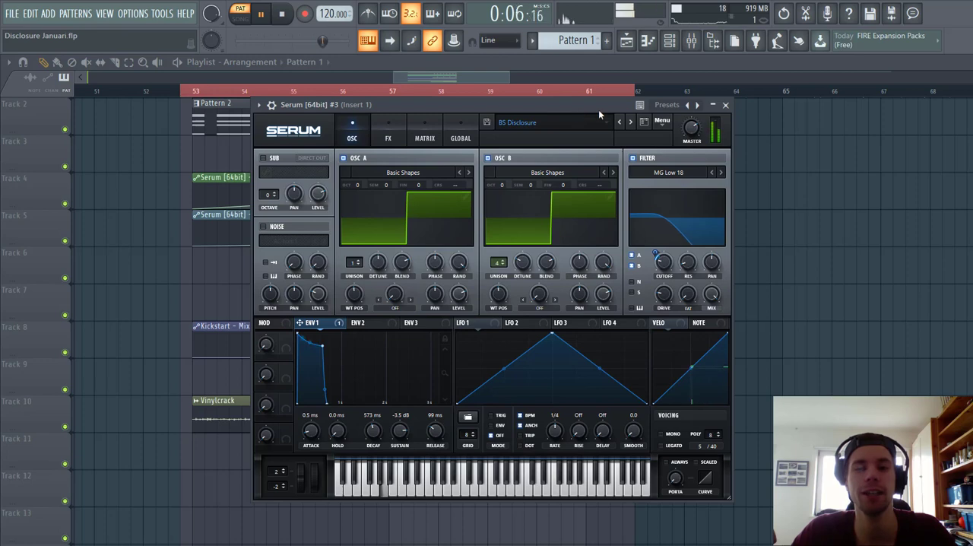
# Load Basic Shapes square waves on the bass oscillators and adjust unison and filter settings
pyautogui.click(661, 120)
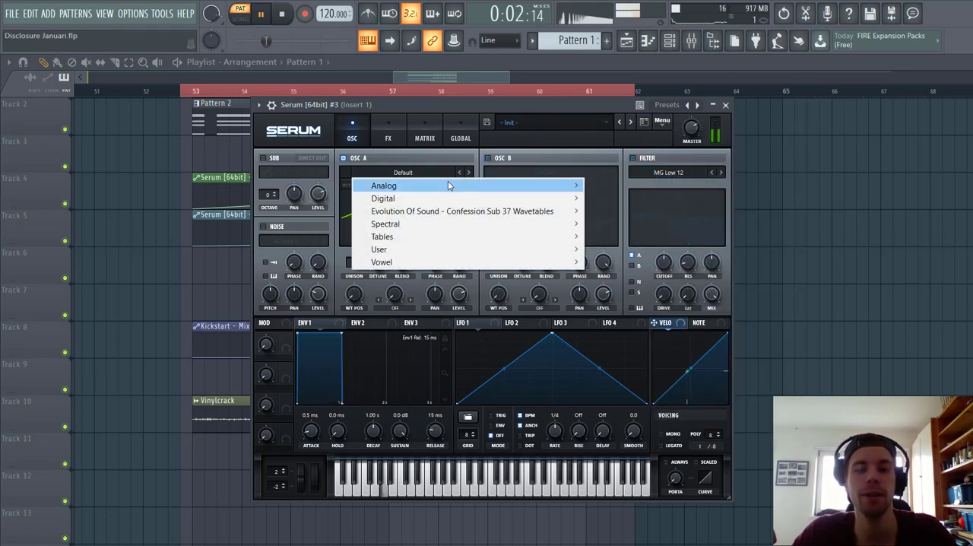
pyautogui.moveTo(383, 185)
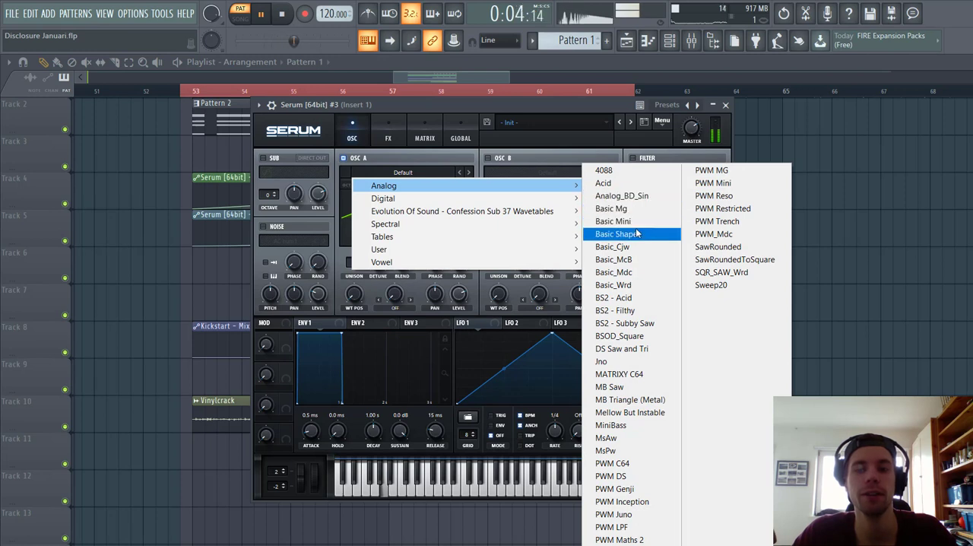
pyautogui.click(618, 234)
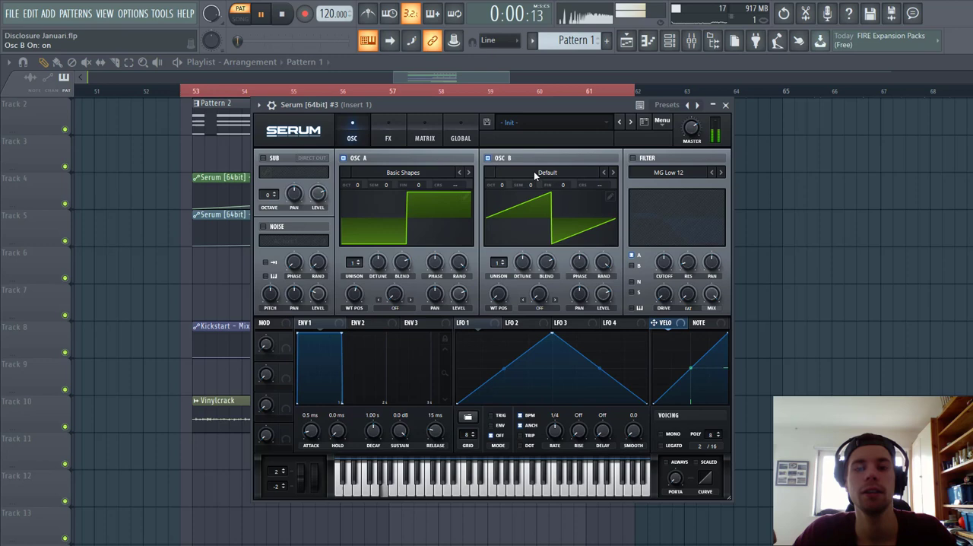
pyautogui.click(547, 172)
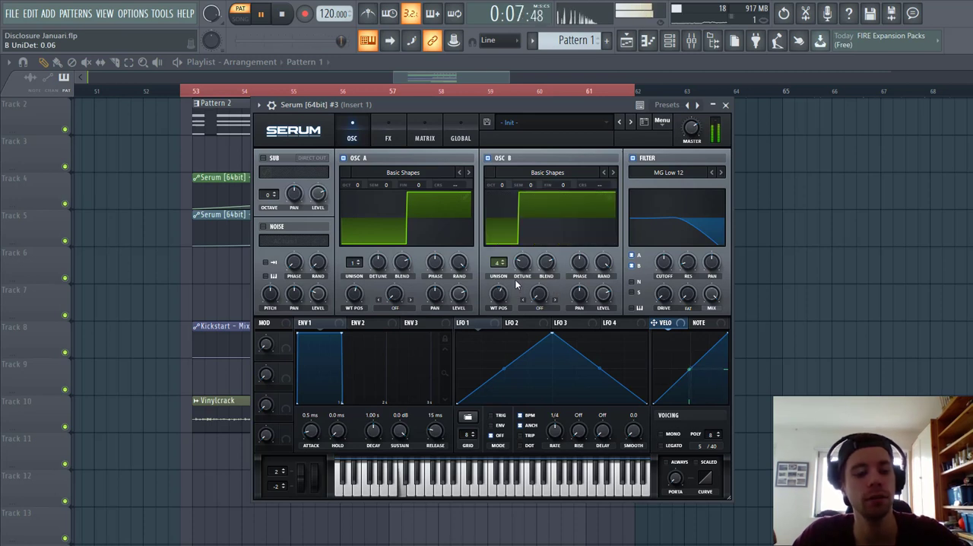
pyautogui.click(721, 173)
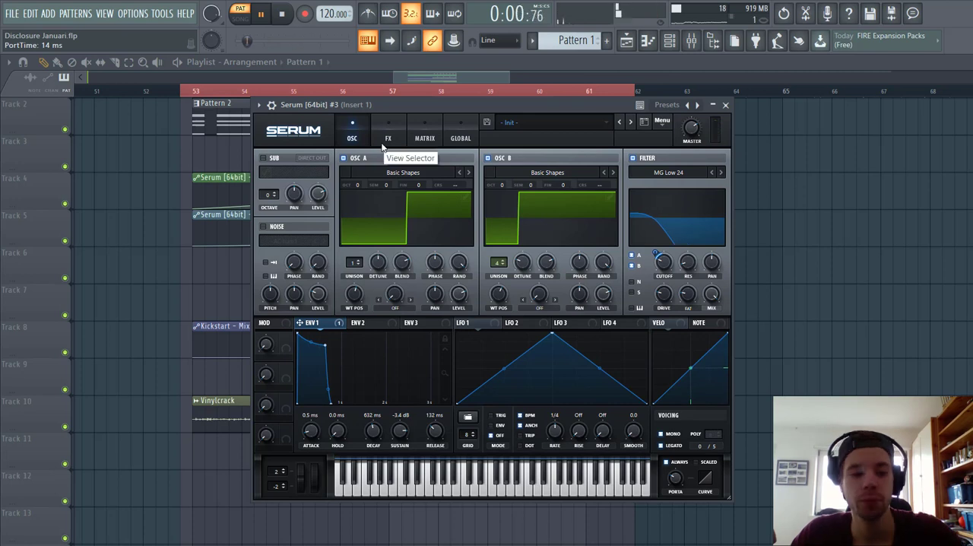
# Enable Hyper/Dimension at about 24% mix, then add chorus and distortion to the bass chain
pyautogui.click(386, 125)
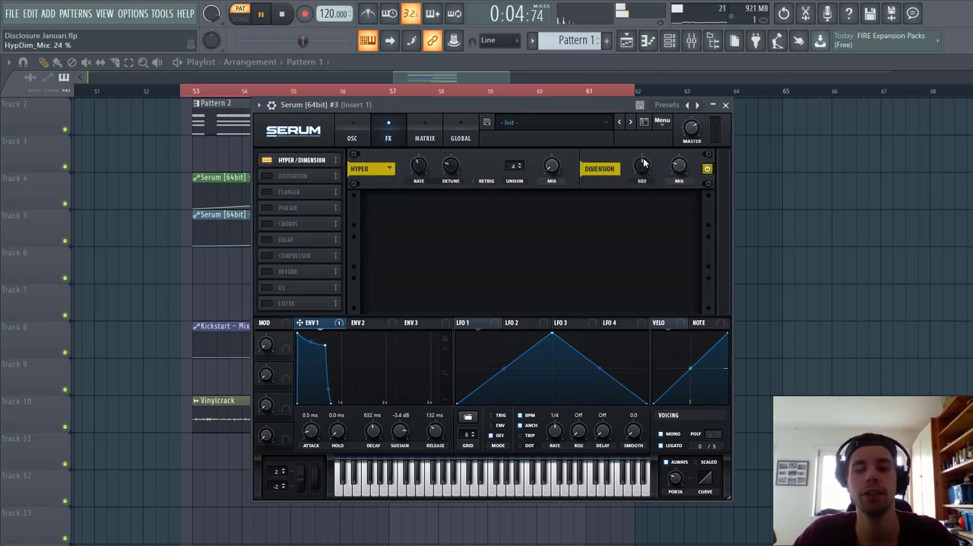
pyautogui.moveTo(642, 166); pyautogui.dragTo(642, 168)
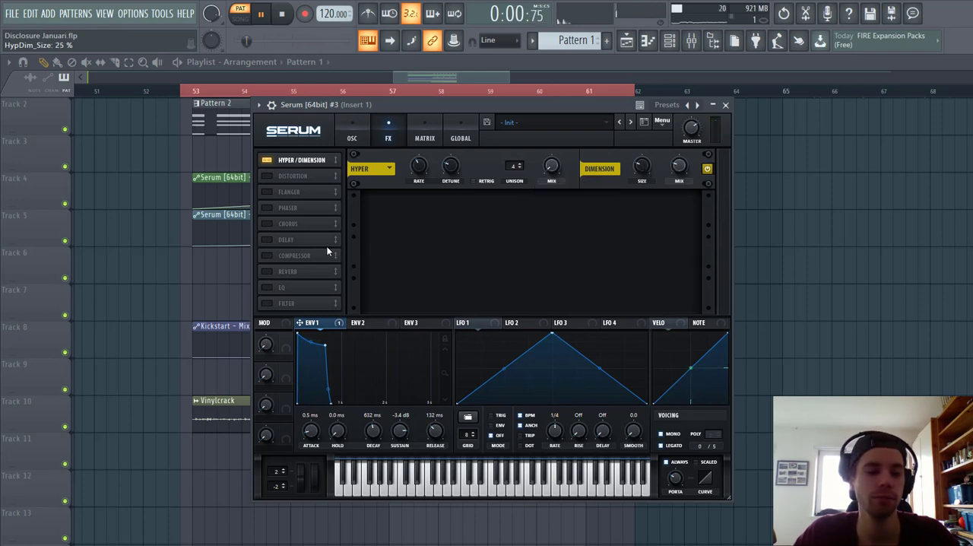
pyautogui.click(266, 176)
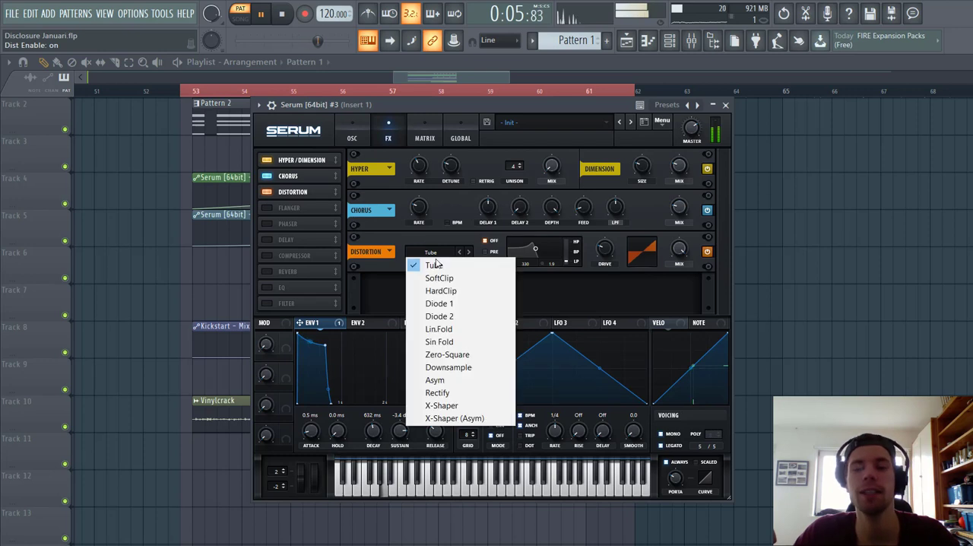
pyautogui.moveTo(447, 366)
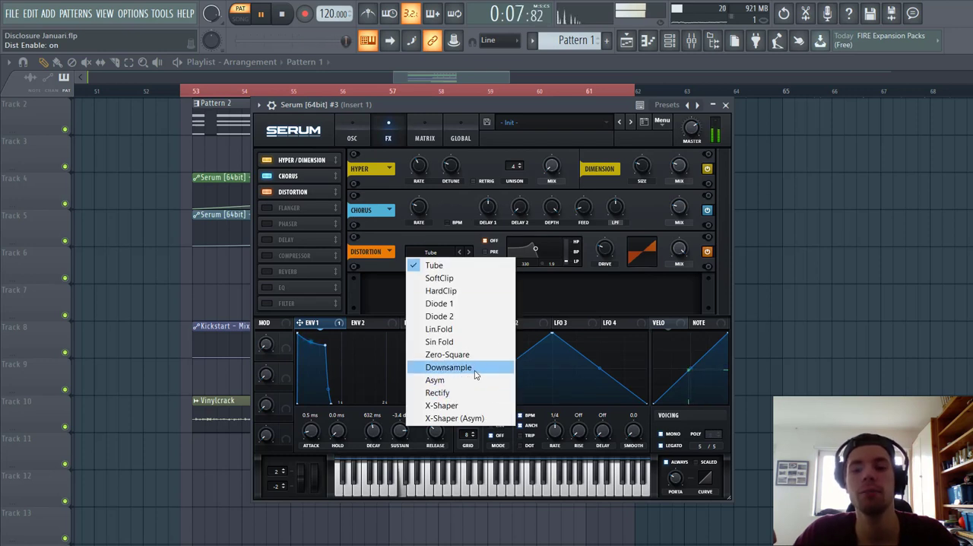
# Set the bass distortion type to Downsample and settle its drive around 23%
pyautogui.click(450, 366)
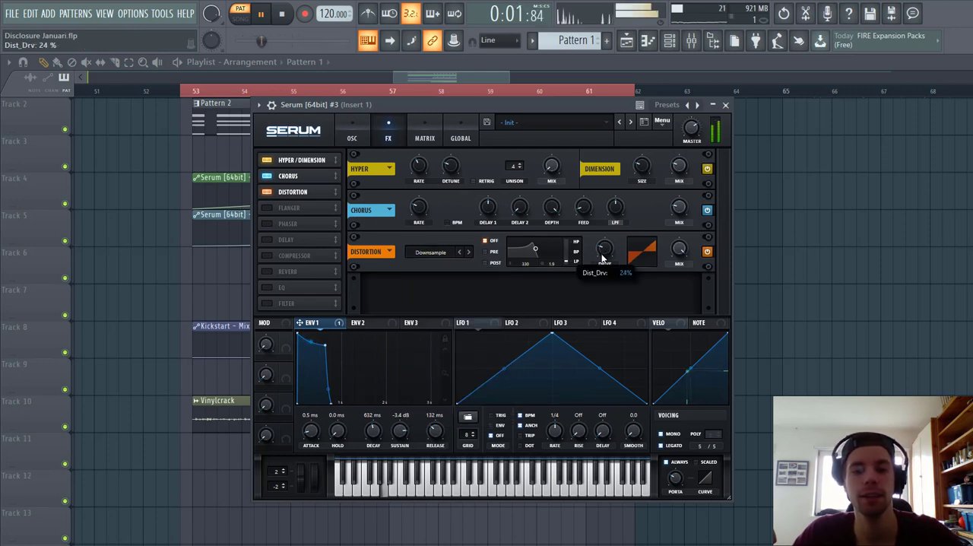
pyautogui.moveTo(605, 251); pyautogui.dragTo(605, 243)
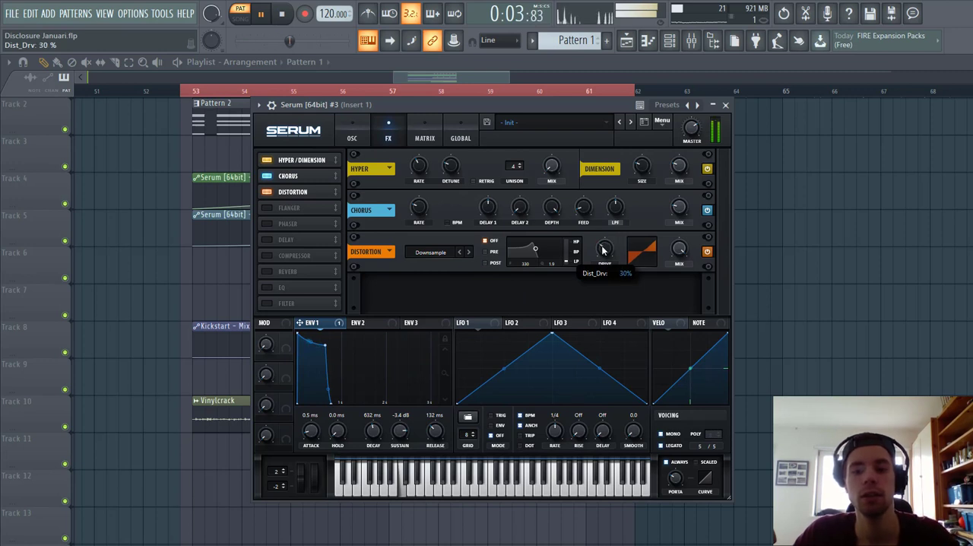
pyautogui.moveTo(605, 251); pyautogui.dragTo(605, 261)
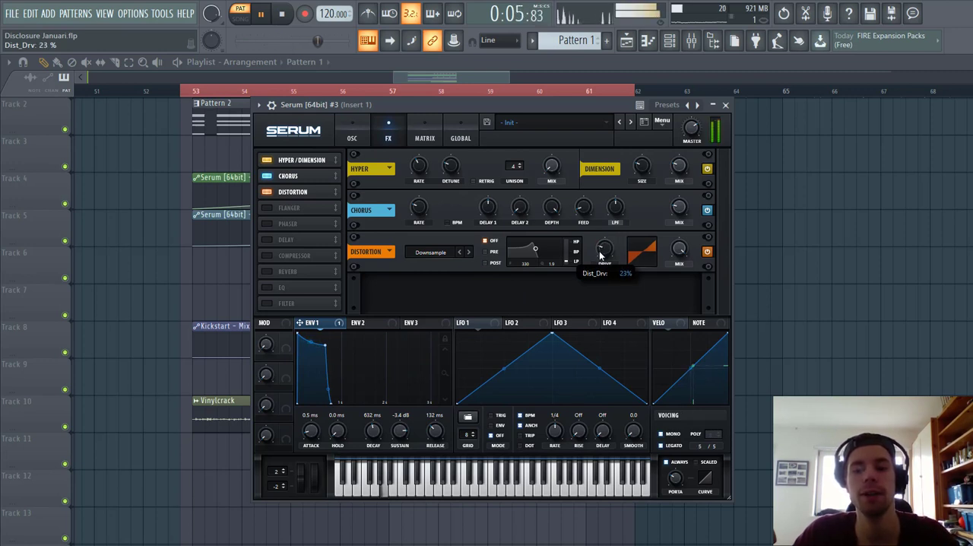